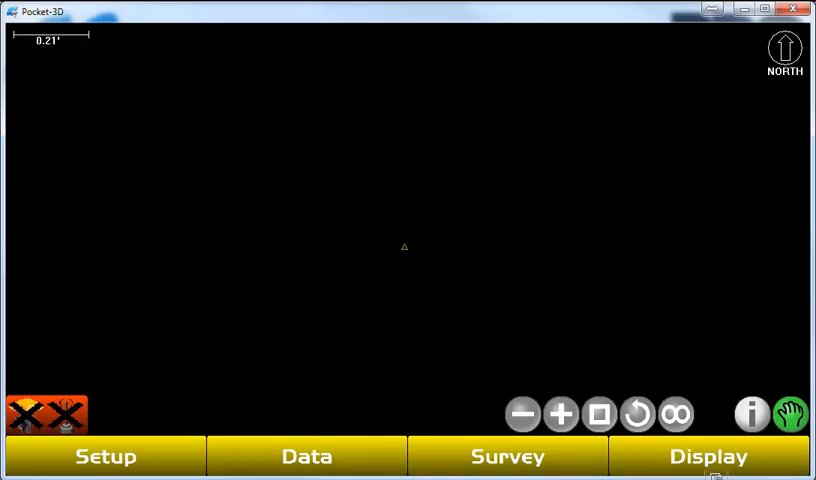
Step: Show the Setup menu so the GPS Base Station... item is available
{"action": "left_click", "coordinate": [104, 456]}
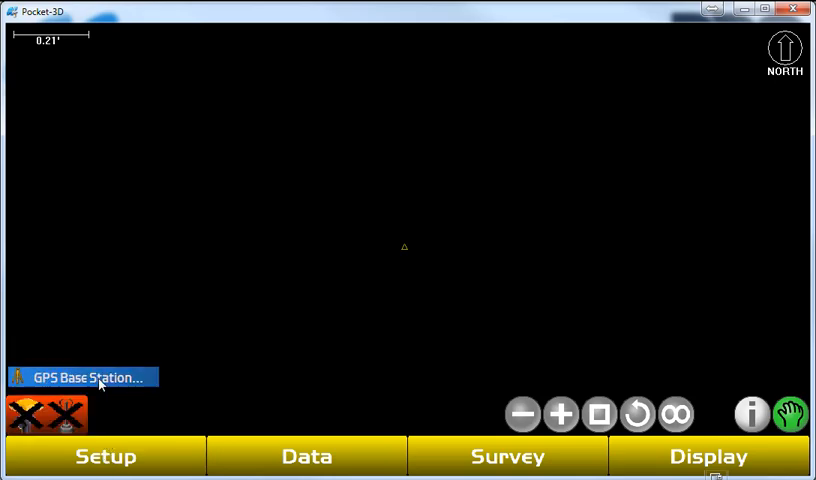
Step: Start GPS Base Station setup on known control point BASE over Bluetooth (Windows BT)
{"action": "left_click", "coordinate": [82, 376]}
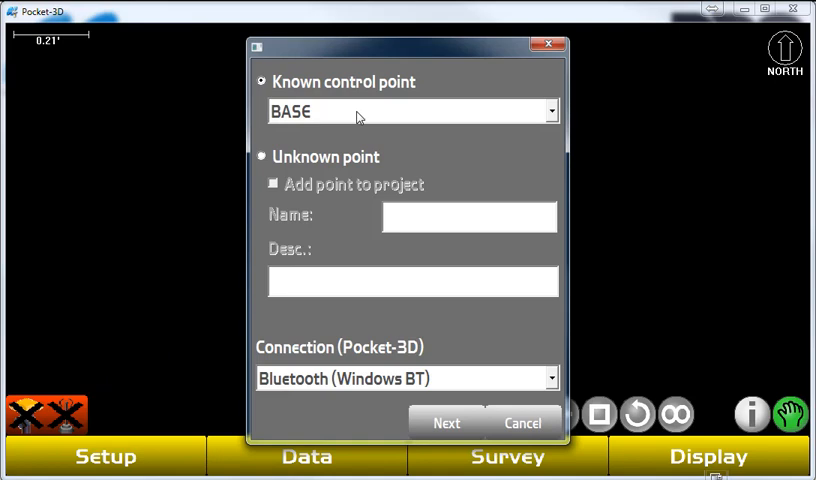
{"action": "left_click", "coordinate": [412, 112]}
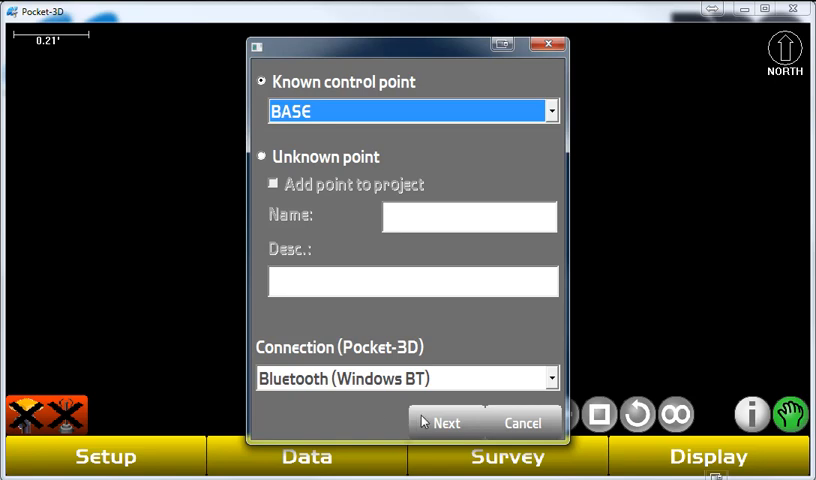
{"action": "mouse_move", "coordinate": [436, 424]}
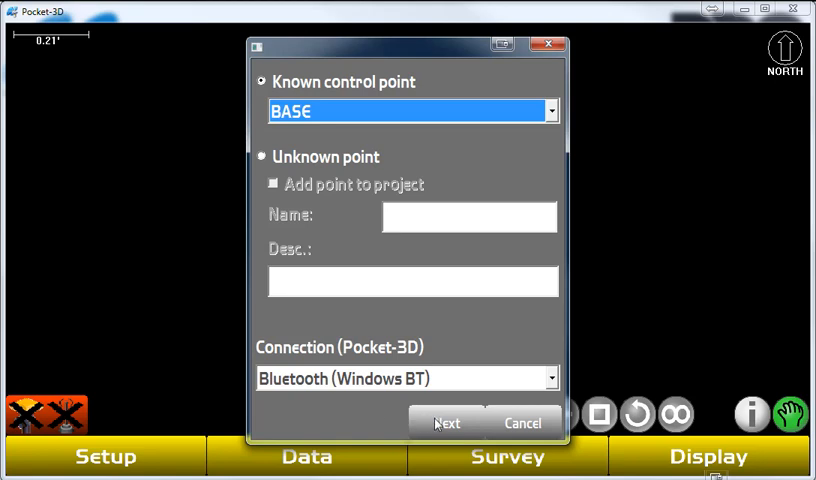
Step: Advance to the antenna page with Topcon HiPer HR at 6.56' measured to Base
{"action": "left_click", "coordinate": [446, 422]}
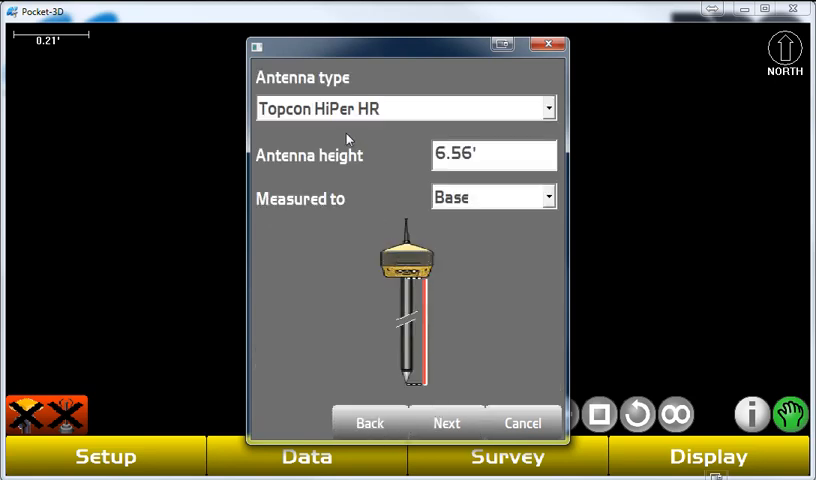
{"action": "mouse_move", "coordinate": [348, 164]}
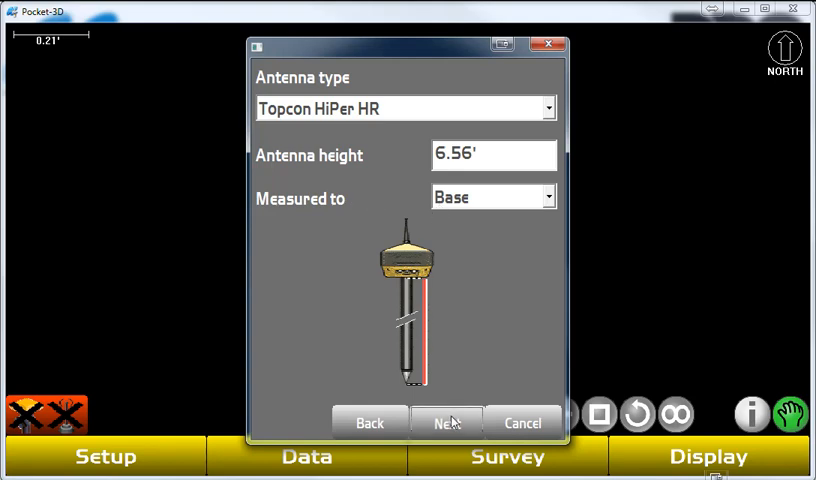
Step: Keep R2 Lite UHF on Modem Port A with RTCM 3.x and connect to the Bluetooth receiver to configure it
{"action": "left_click", "coordinate": [448, 422]}
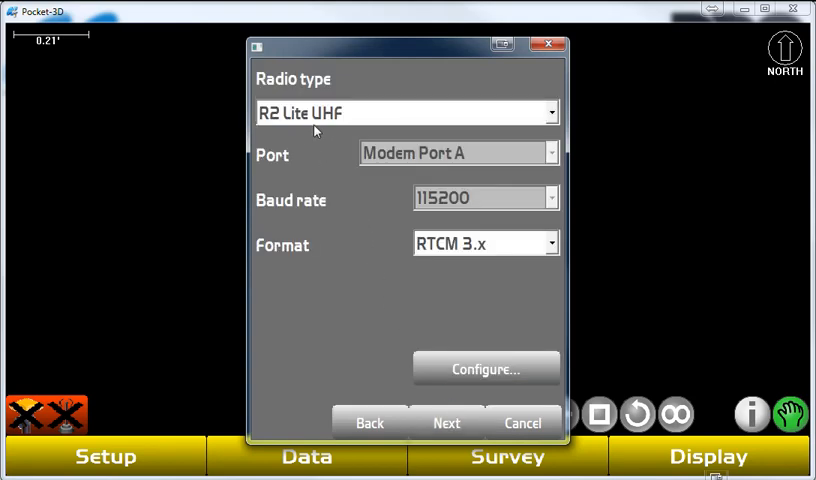
{"action": "mouse_move", "coordinate": [360, 246]}
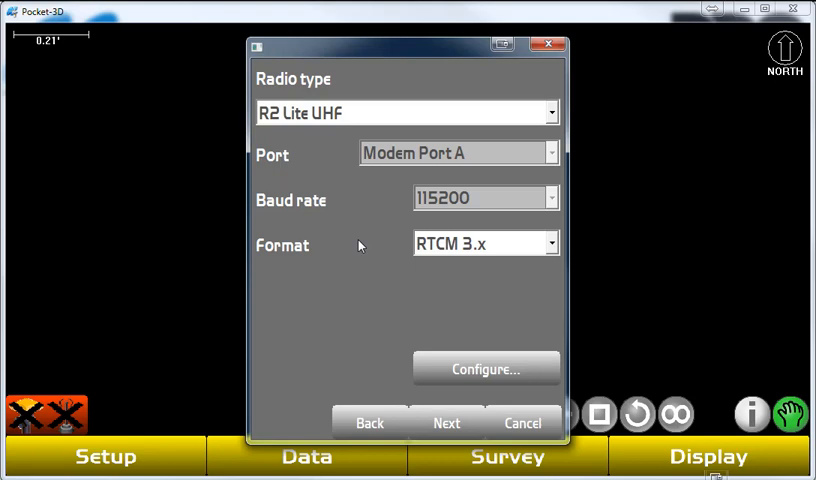
{"action": "mouse_move", "coordinate": [440, 244]}
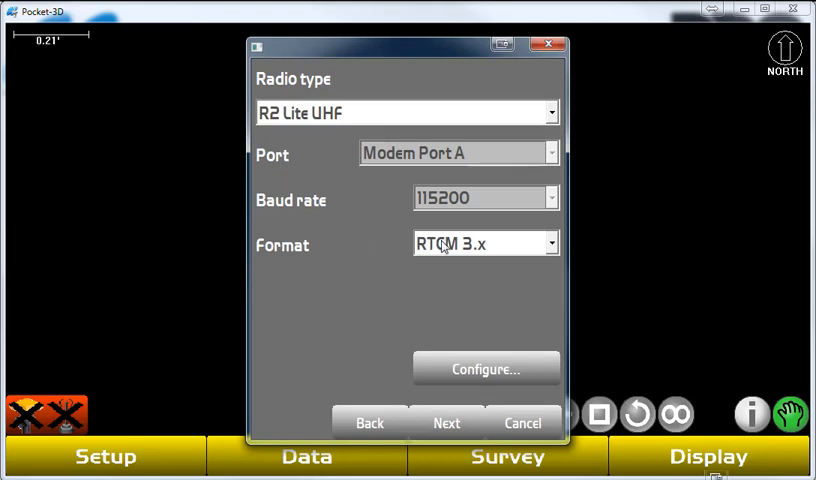
{"action": "left_click", "coordinate": [486, 368]}
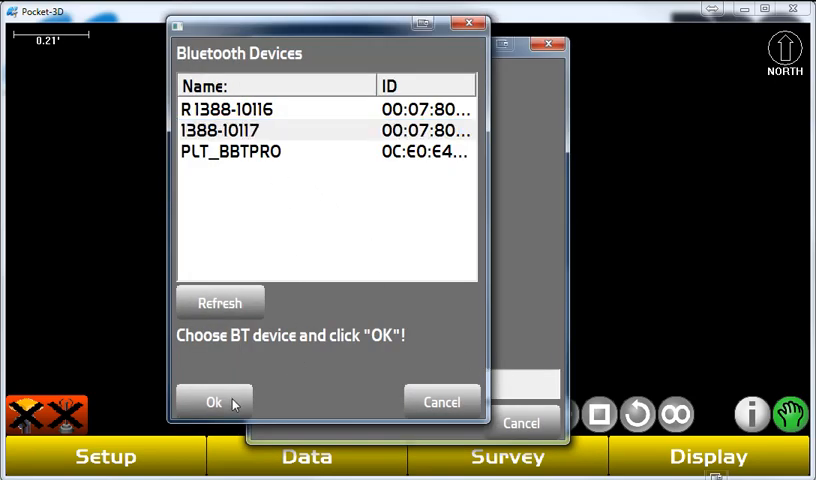
{"action": "left_click", "coordinate": [212, 400]}
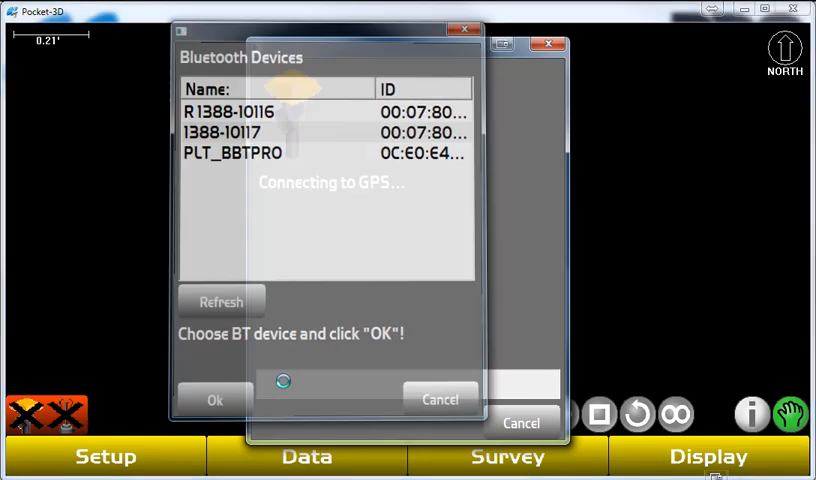
{"action": "left_click", "coordinate": [214, 400]}
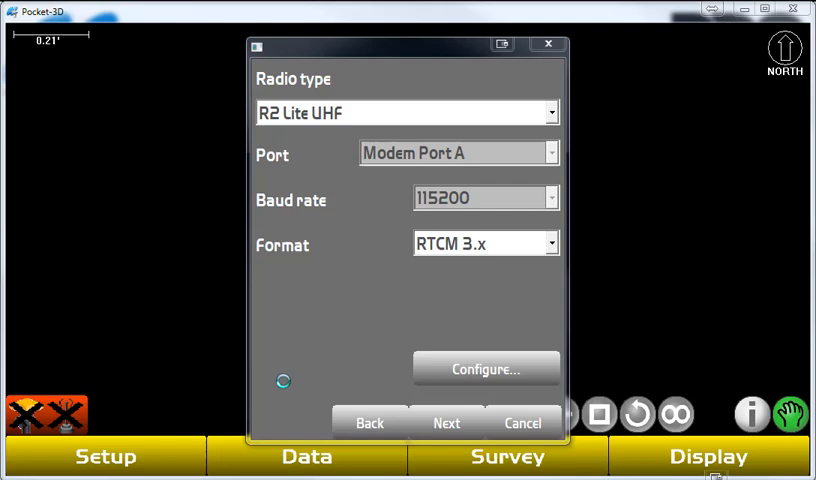
Step: Upload channel 12 (464.55 MHz), TPS Tx, DQPSK, 1000 mW to the radio and return to the radio step
{"action": "left_click", "coordinate": [486, 368]}
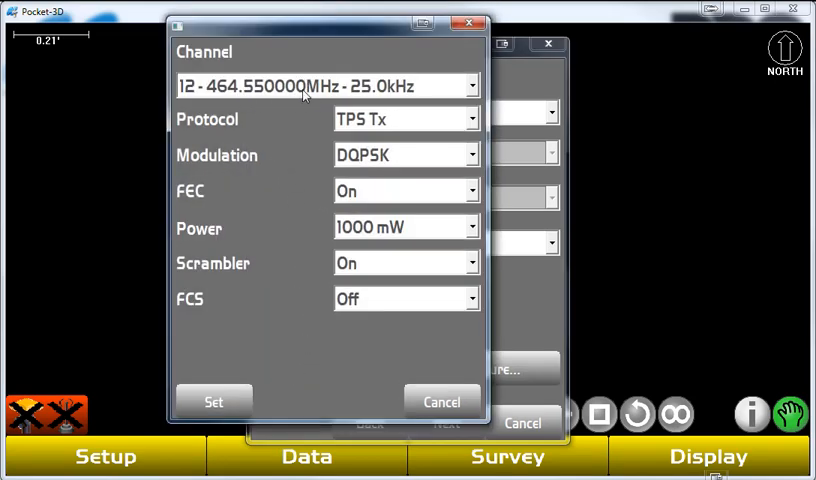
{"action": "mouse_move", "coordinate": [336, 122]}
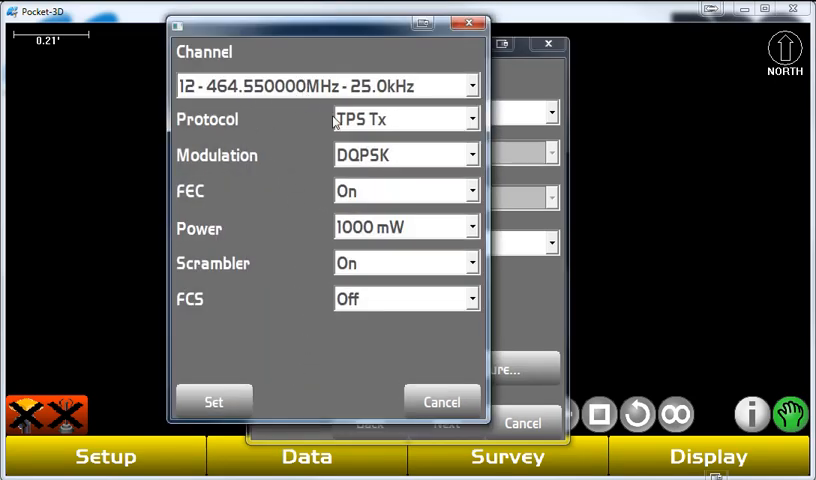
{"action": "mouse_move", "coordinate": [312, 276]}
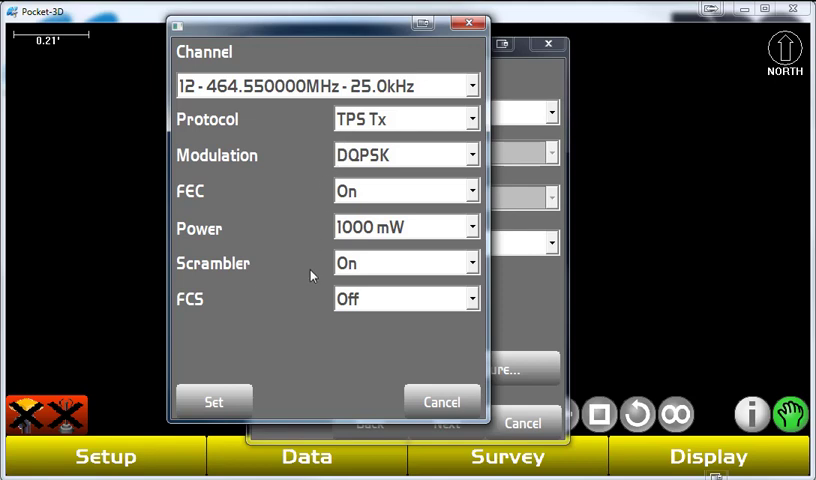
{"action": "mouse_move", "coordinate": [286, 116]}
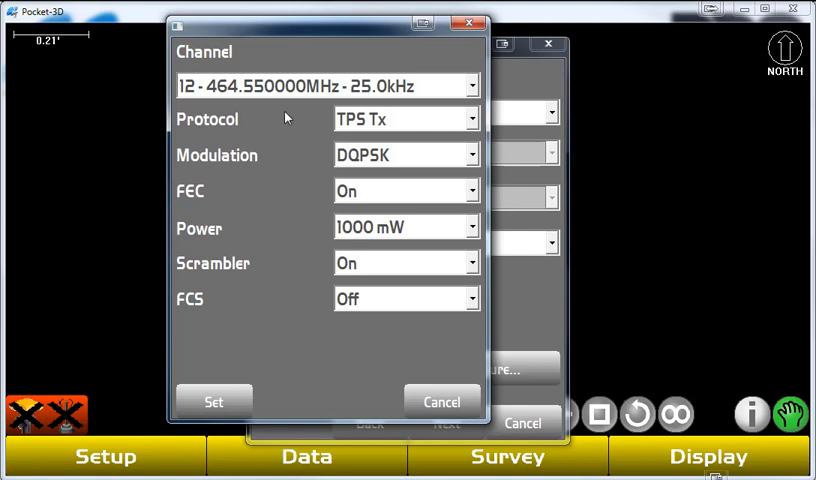
{"action": "mouse_move", "coordinate": [392, 186]}
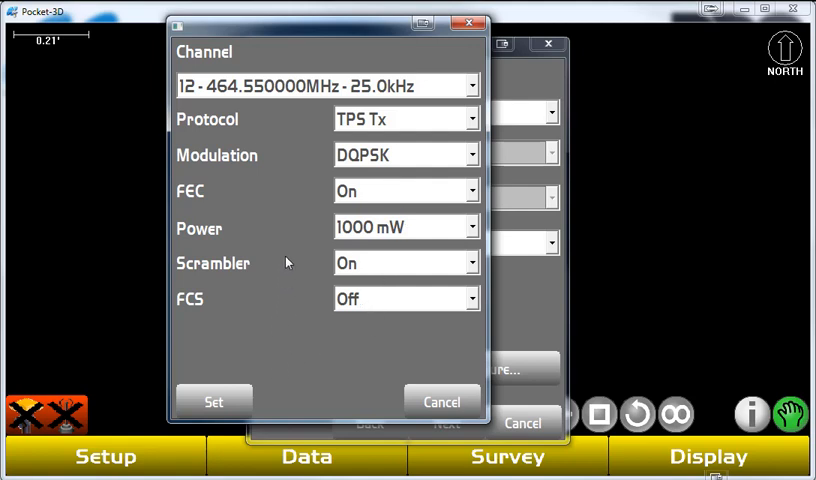
{"action": "mouse_move", "coordinate": [284, 254]}
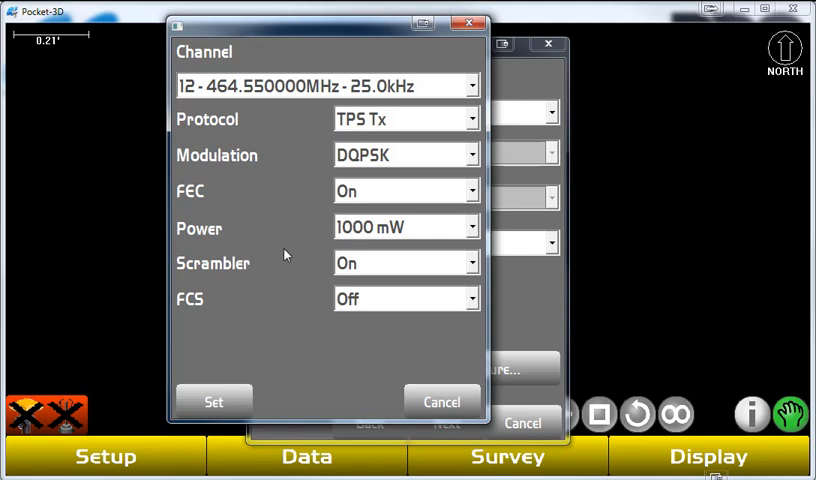
{"action": "mouse_move", "coordinate": [280, 308]}
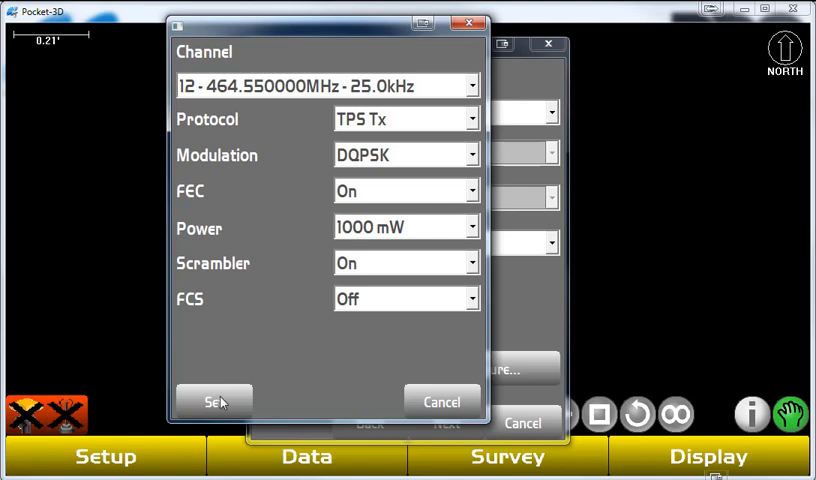
{"action": "left_click", "coordinate": [212, 400]}
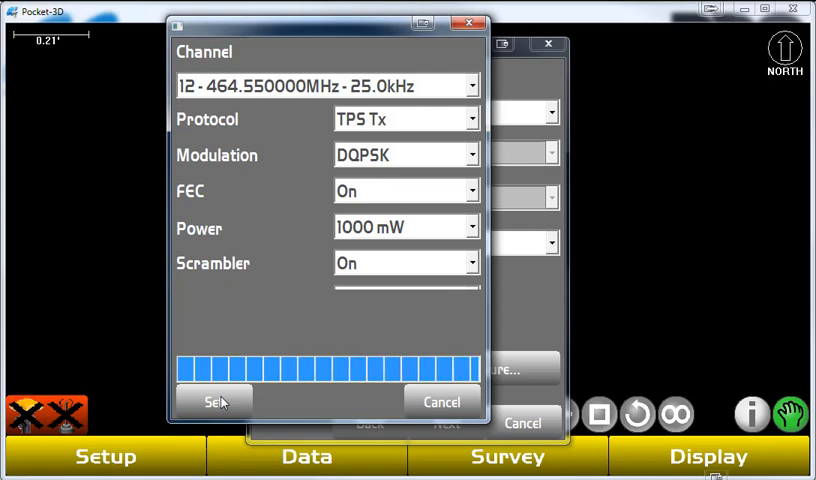
{"action": "left_click", "coordinate": [212, 400]}
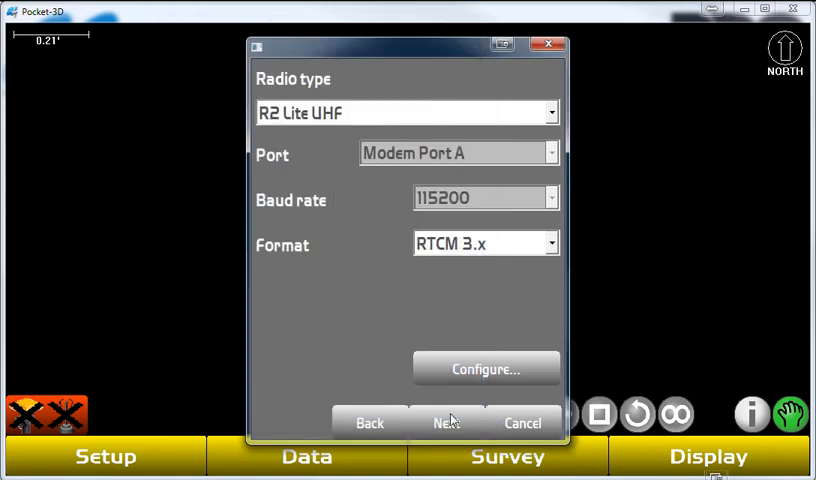
Step: Finish with receiver options checked, connect to 1388-10117, confirm Base started OK and return to the map
{"action": "left_click", "coordinate": [446, 422]}
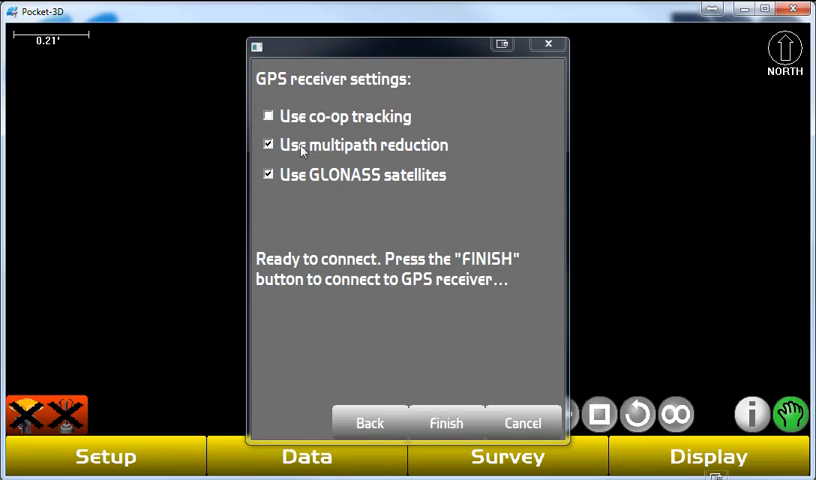
{"action": "mouse_move", "coordinate": [444, 404]}
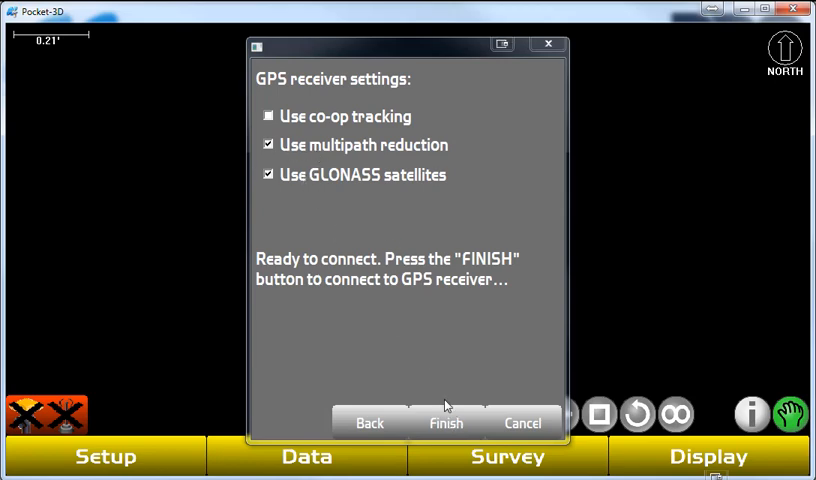
{"action": "left_click", "coordinate": [446, 424]}
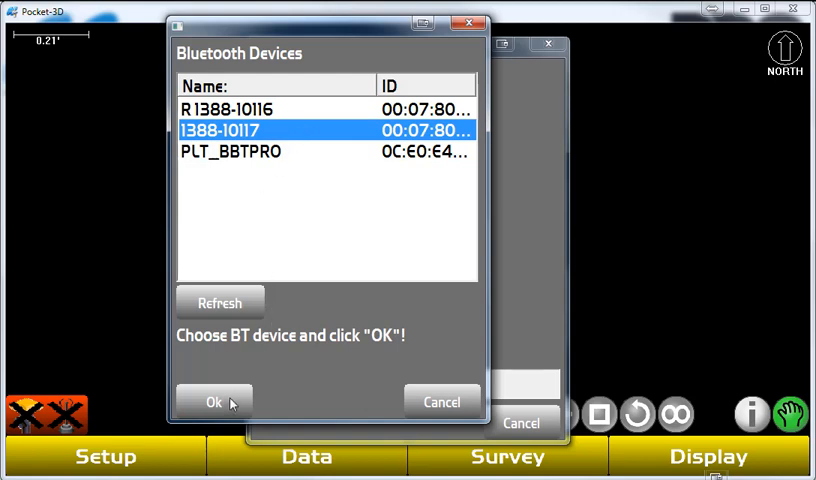
{"action": "left_click", "coordinate": [212, 400]}
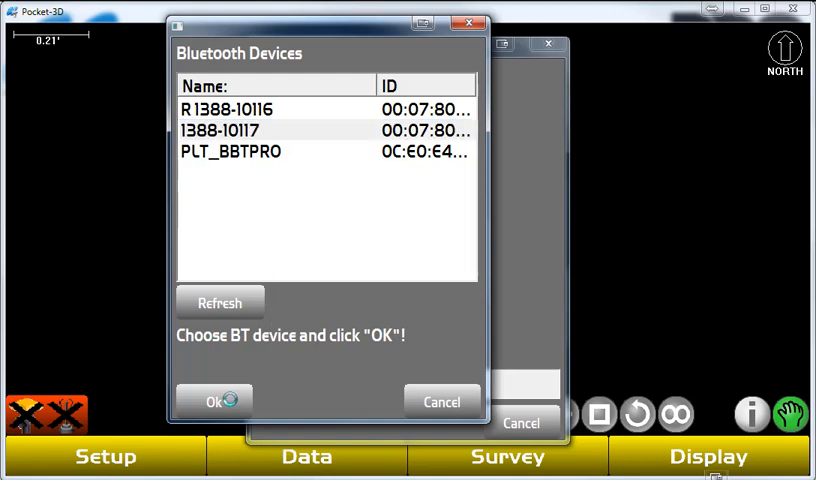
{"action": "left_click", "coordinate": [212, 400]}
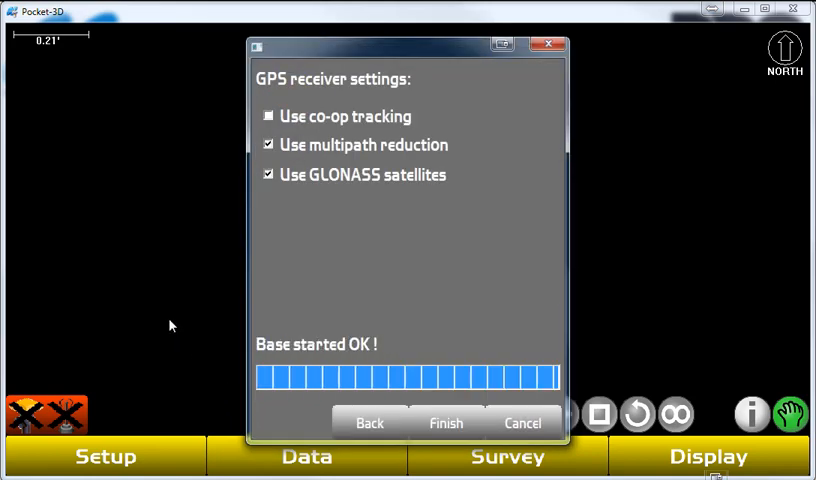
{"action": "left_click", "coordinate": [444, 422]}
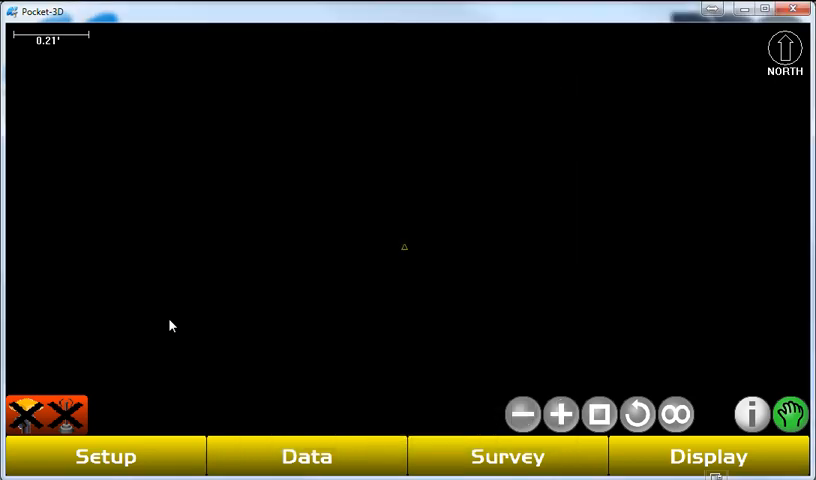